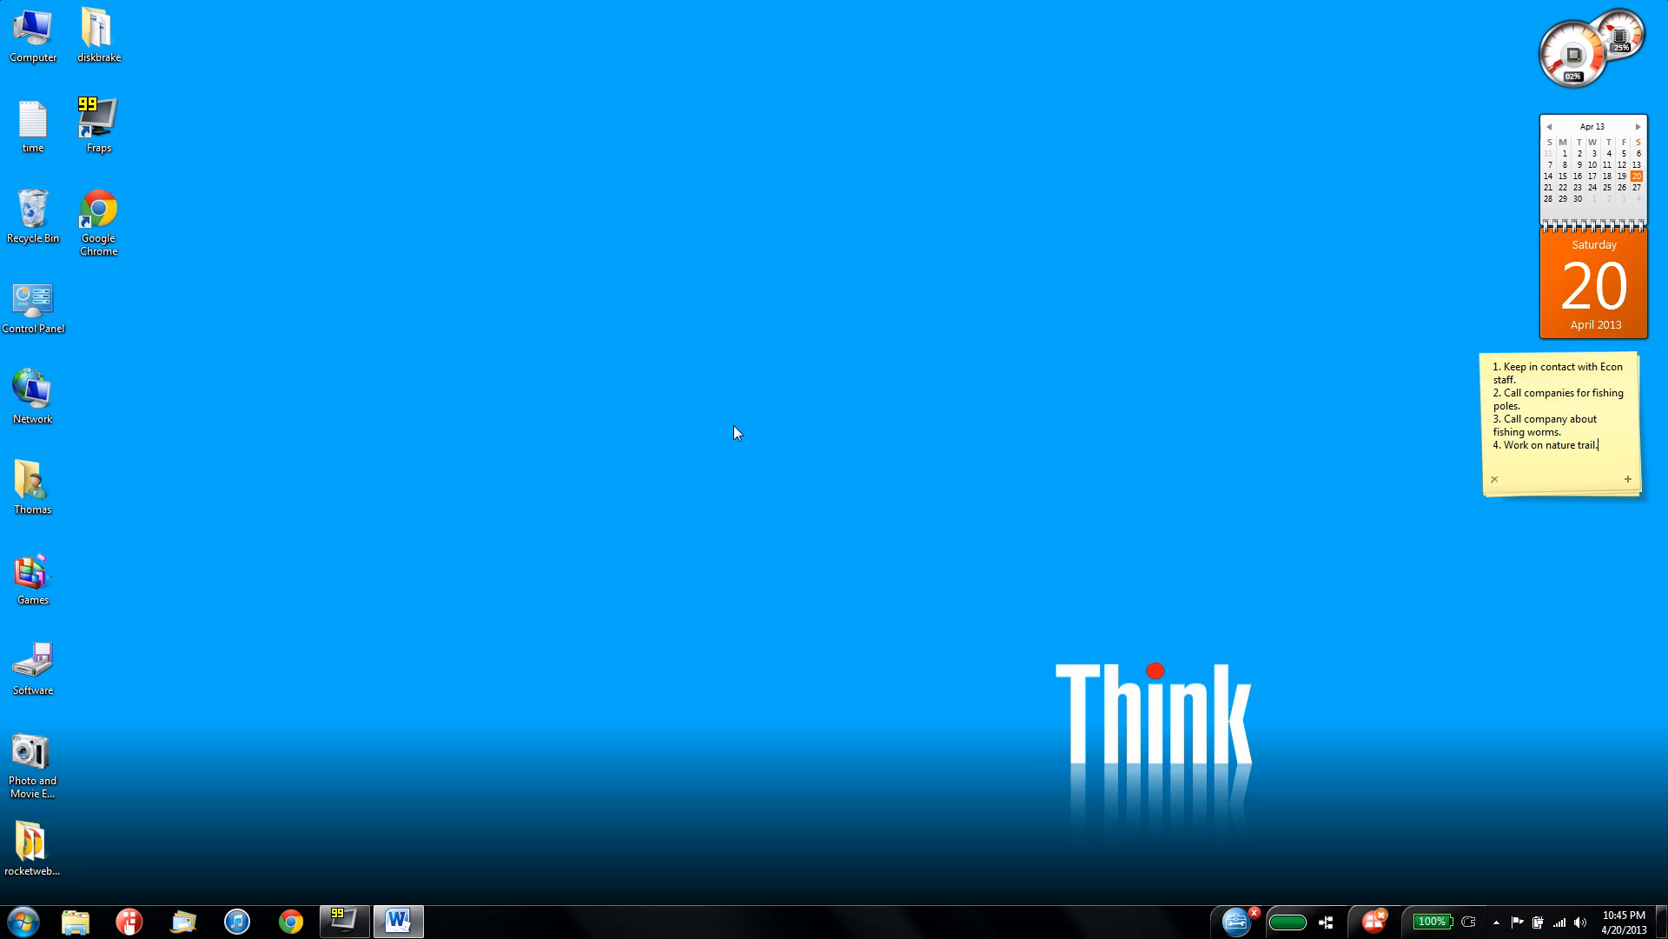
mouse_move(662, 603)
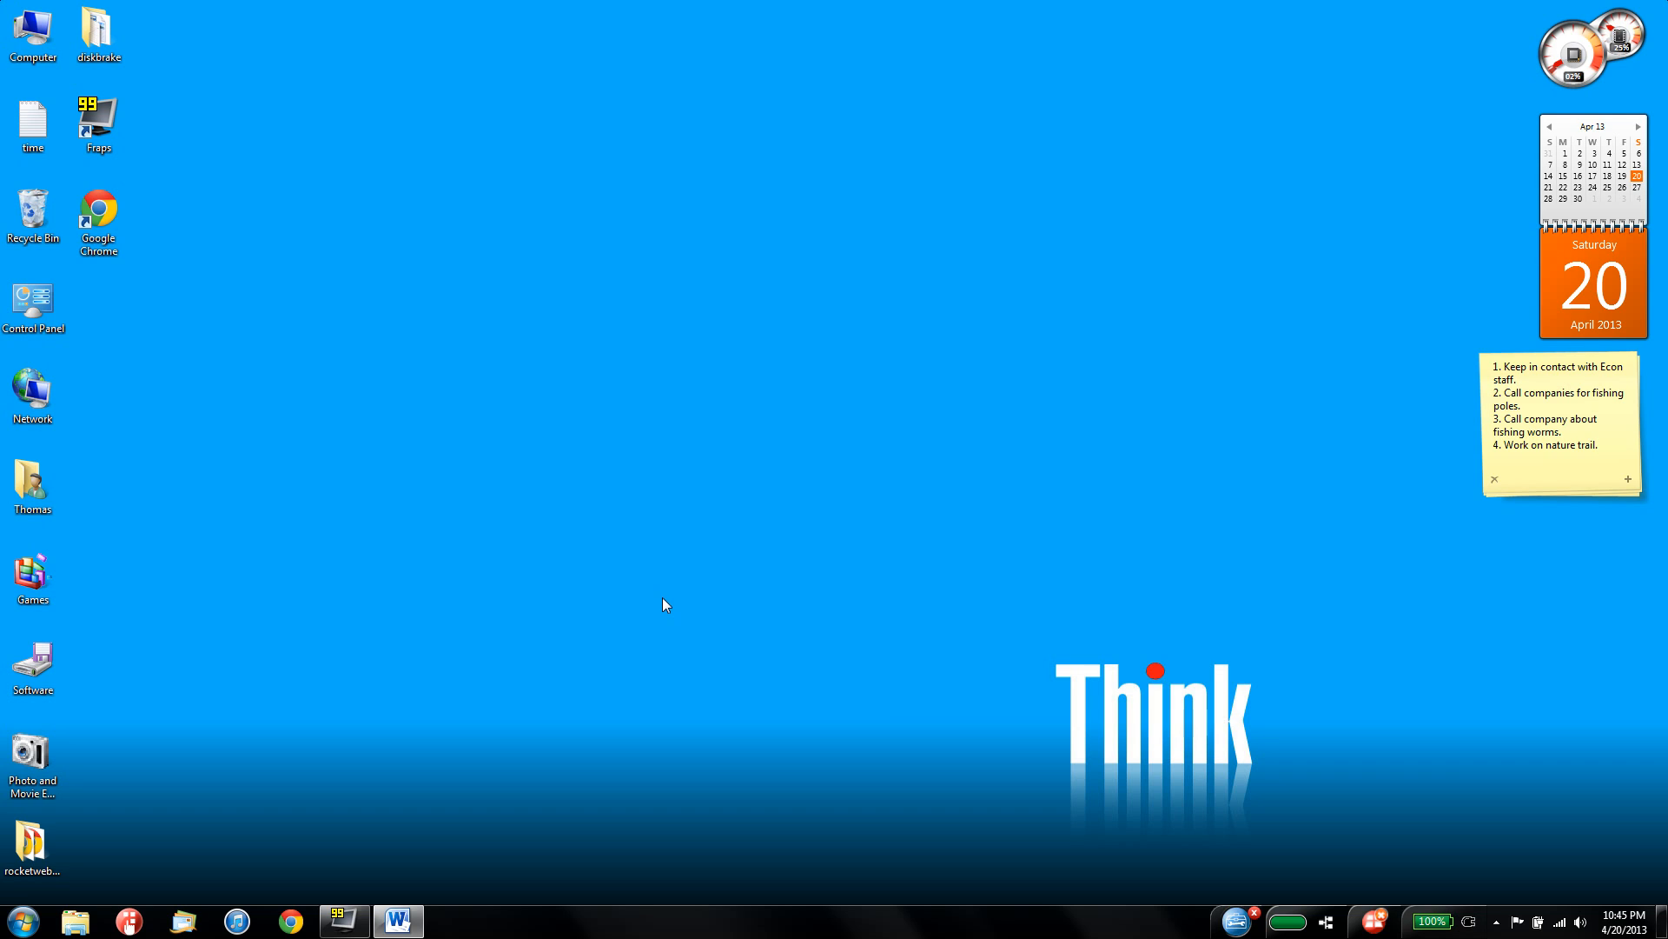
mouse_move(829, 913)
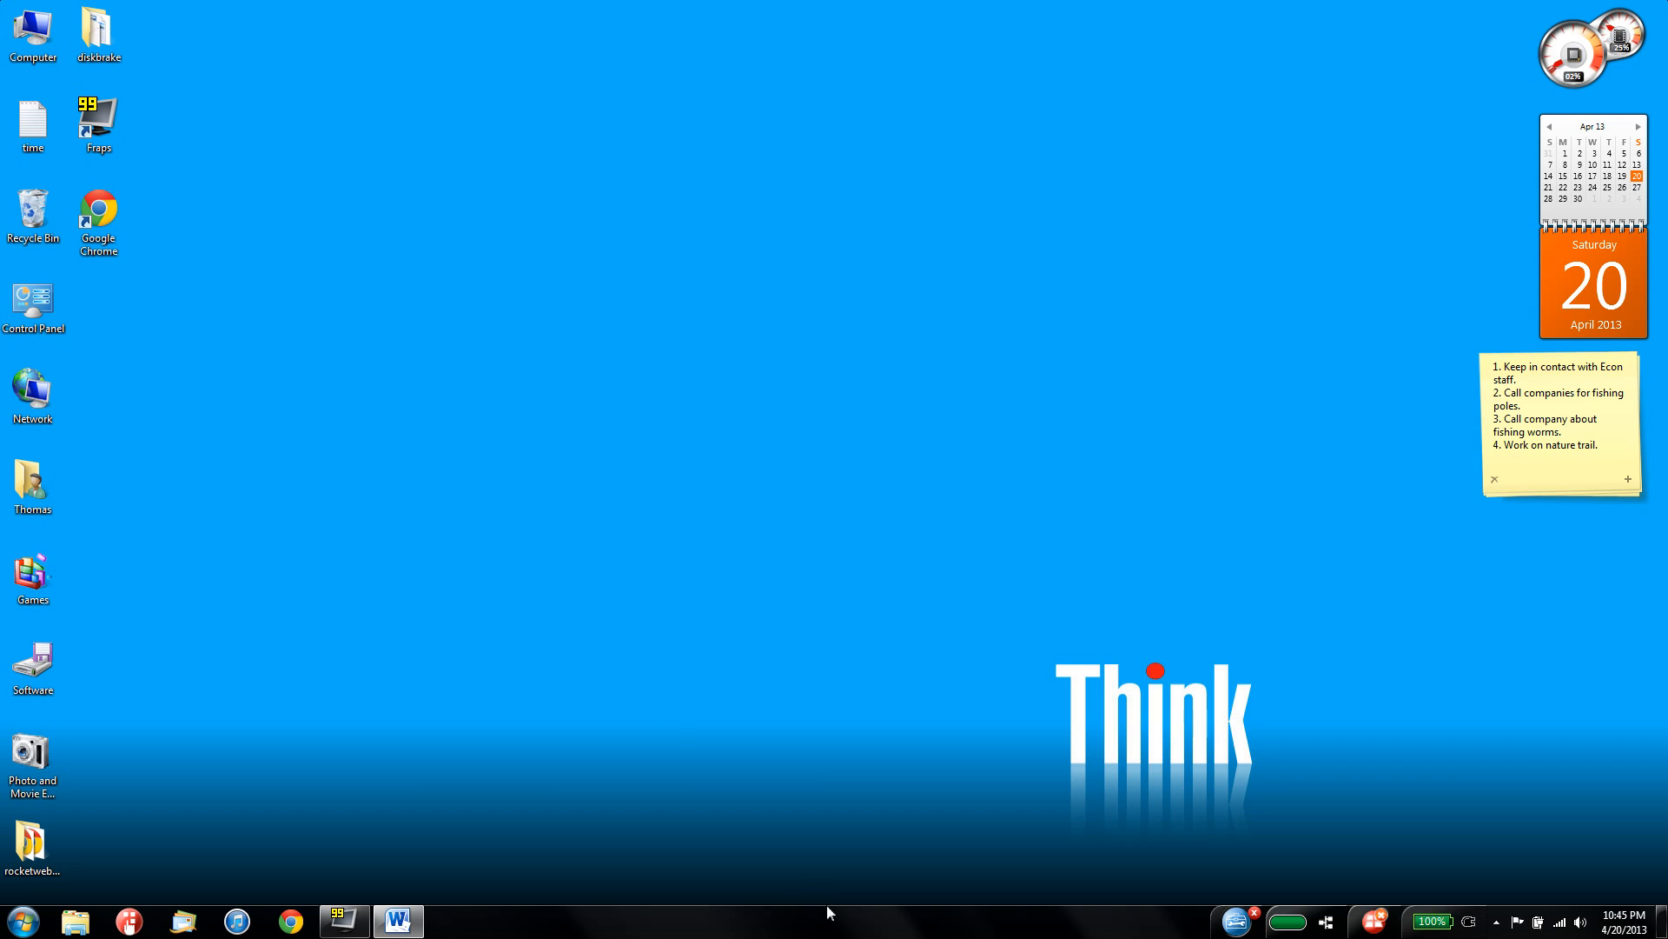
- Open Personalization from the desktop's right-click menu to see the available themes
left_click(290, 922)
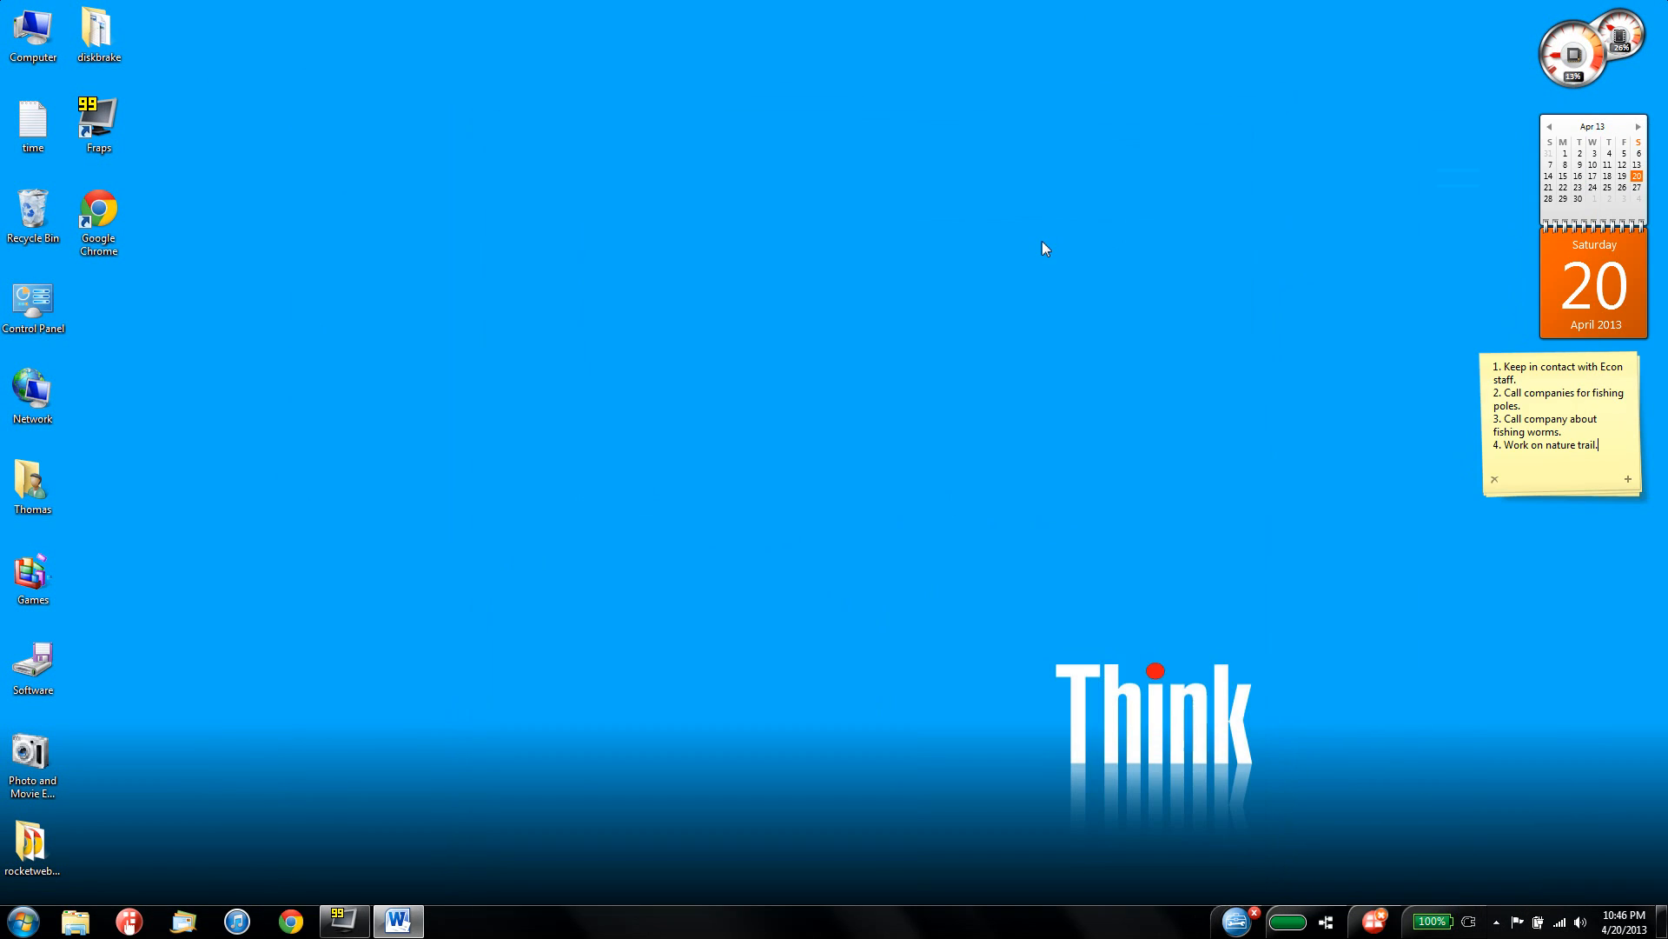
right_click(746, 526)
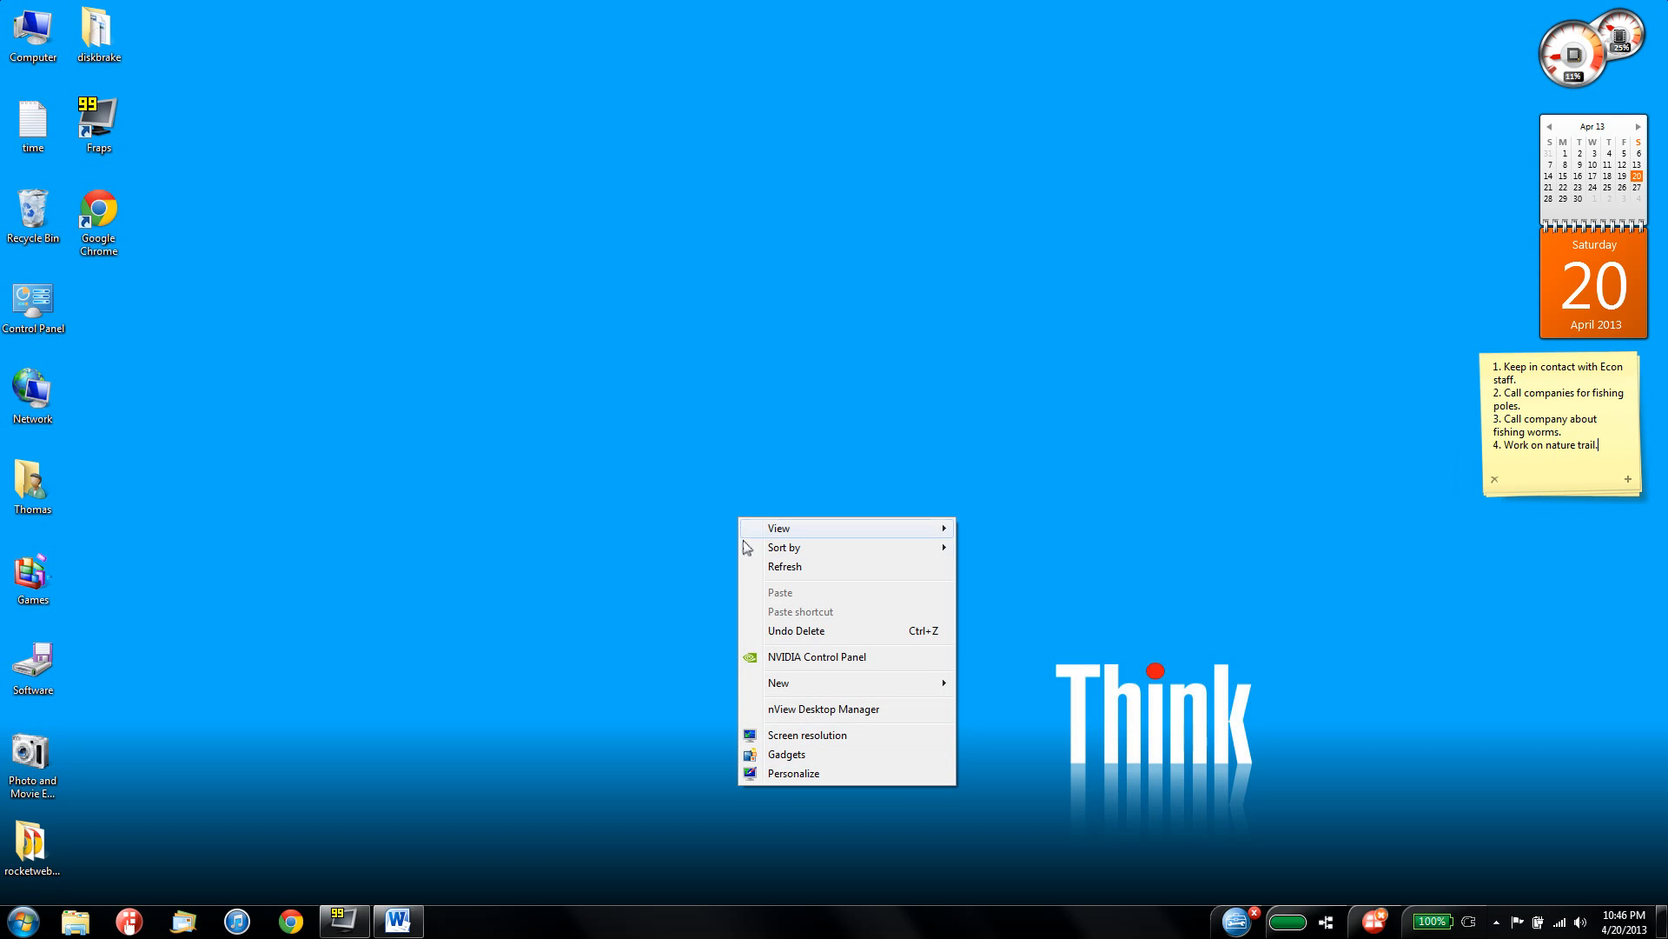
left_click(794, 772)
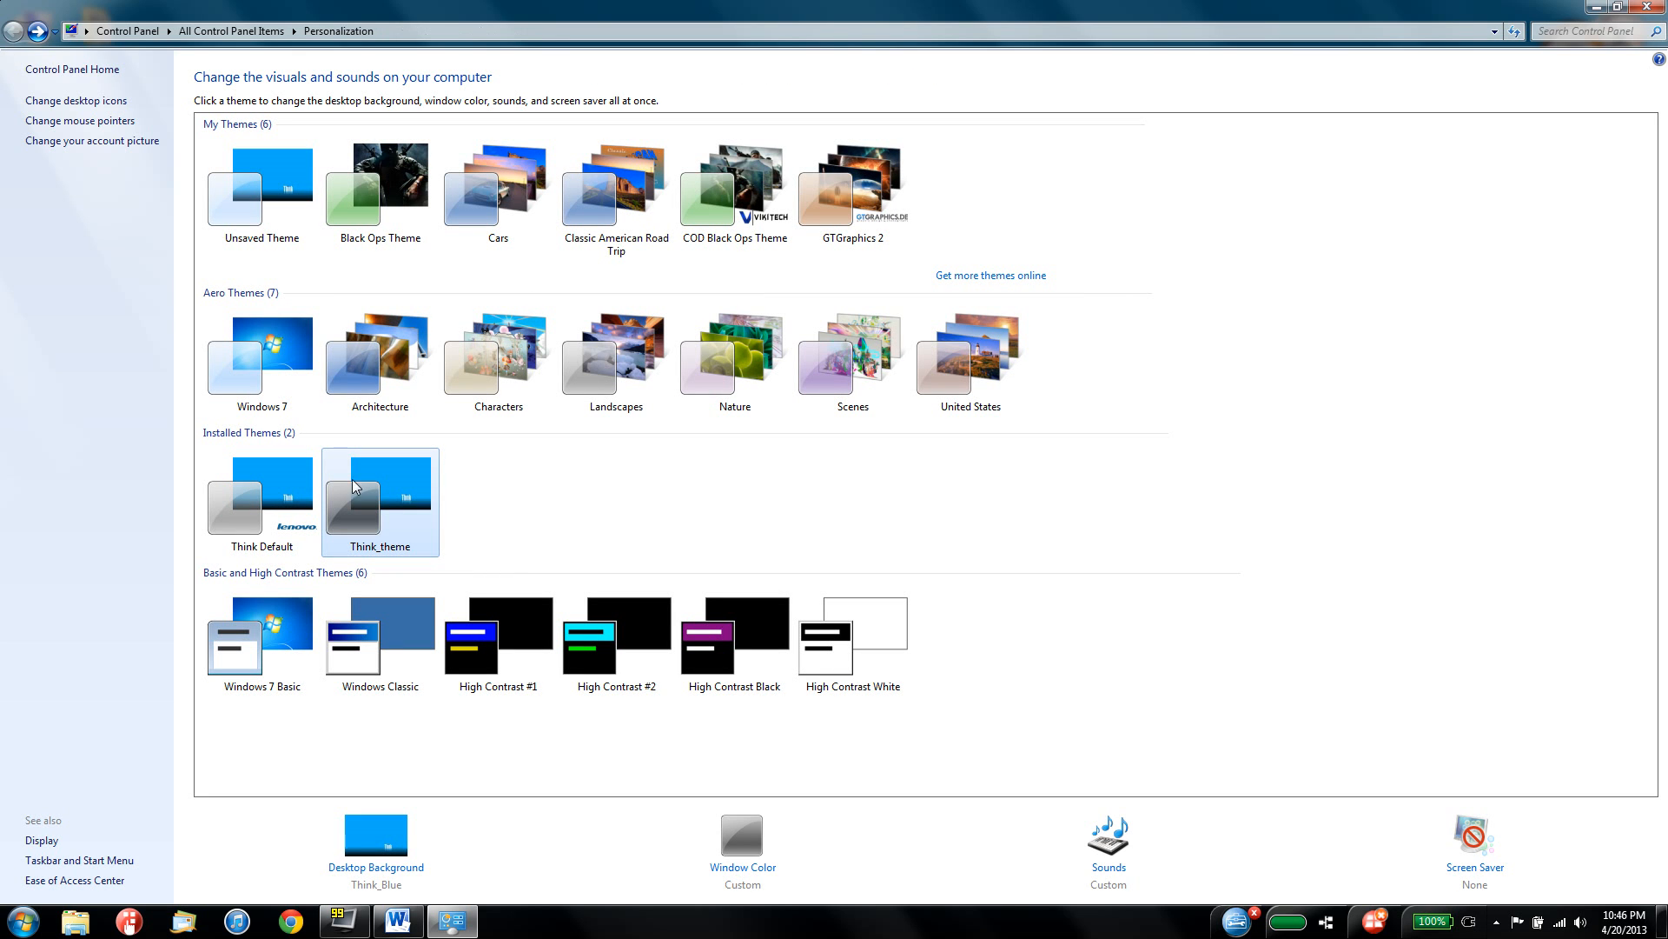
mouse_move(416, 462)
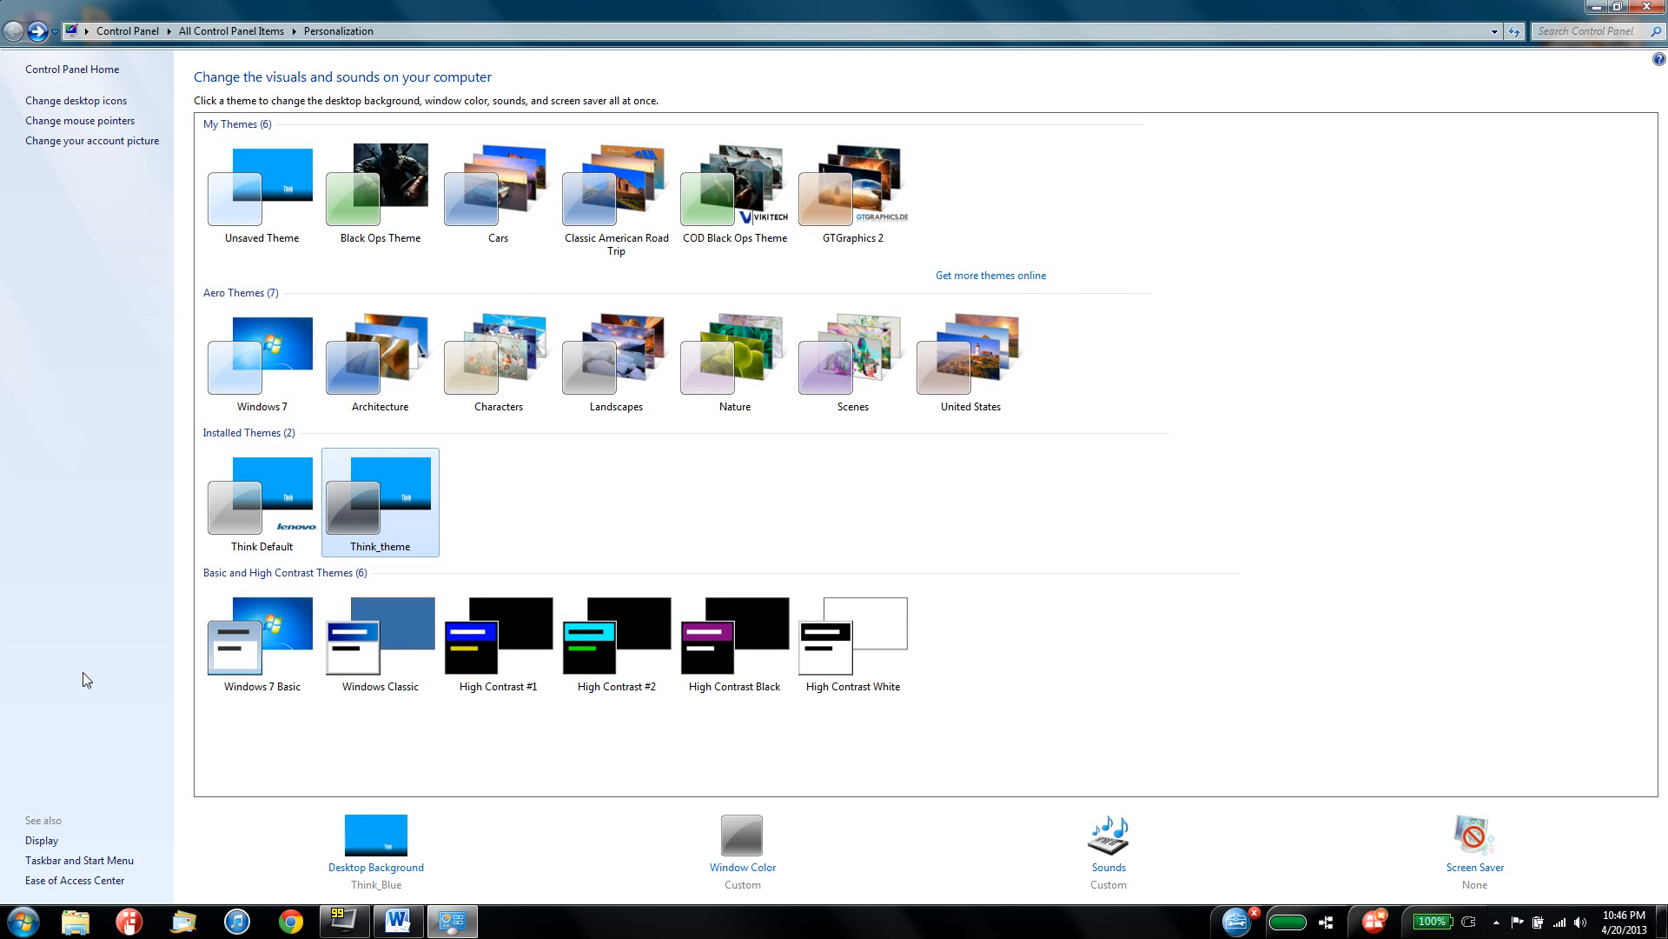
mouse_move(154, 692)
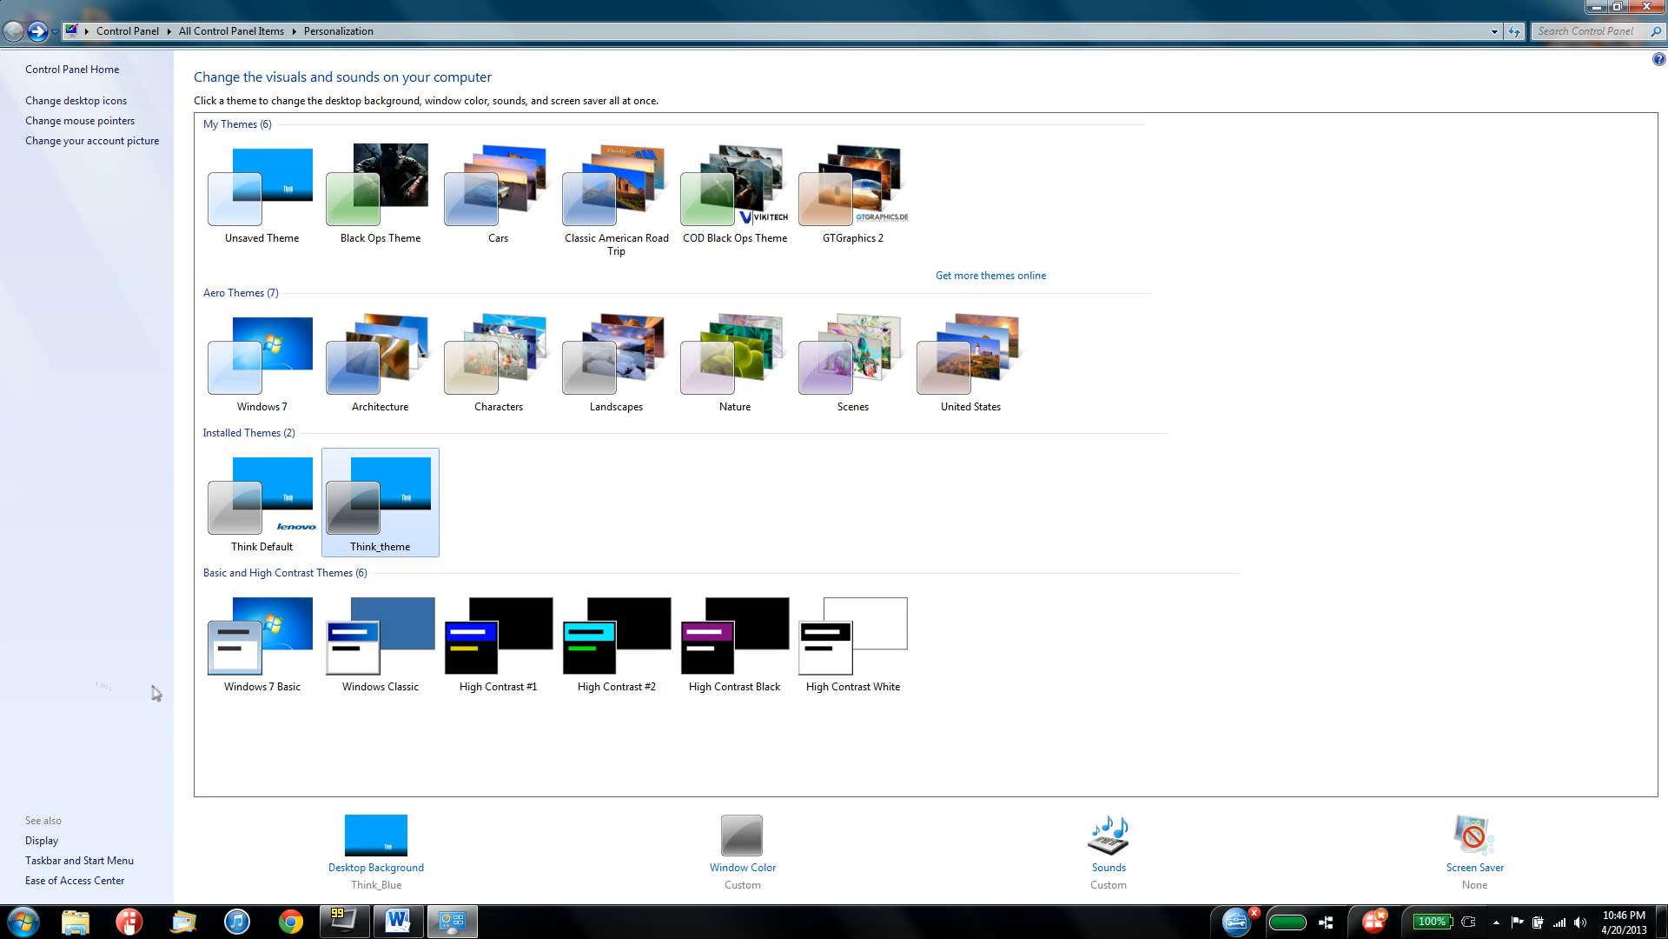
mouse_move(784, 857)
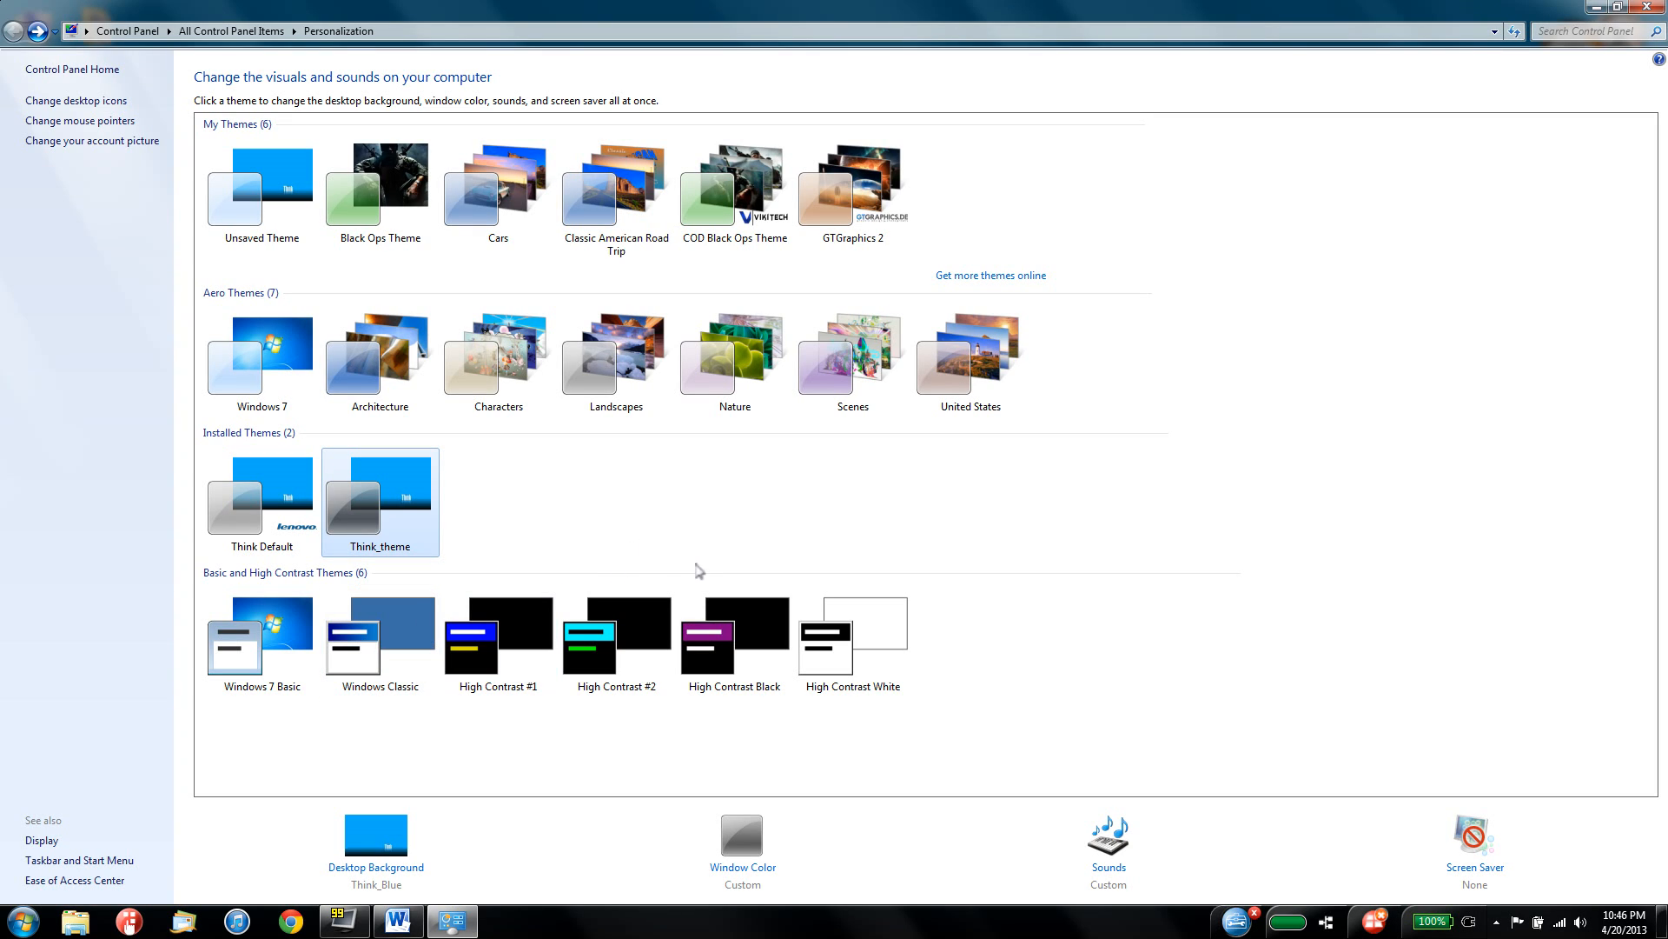
mouse_move(739, 552)
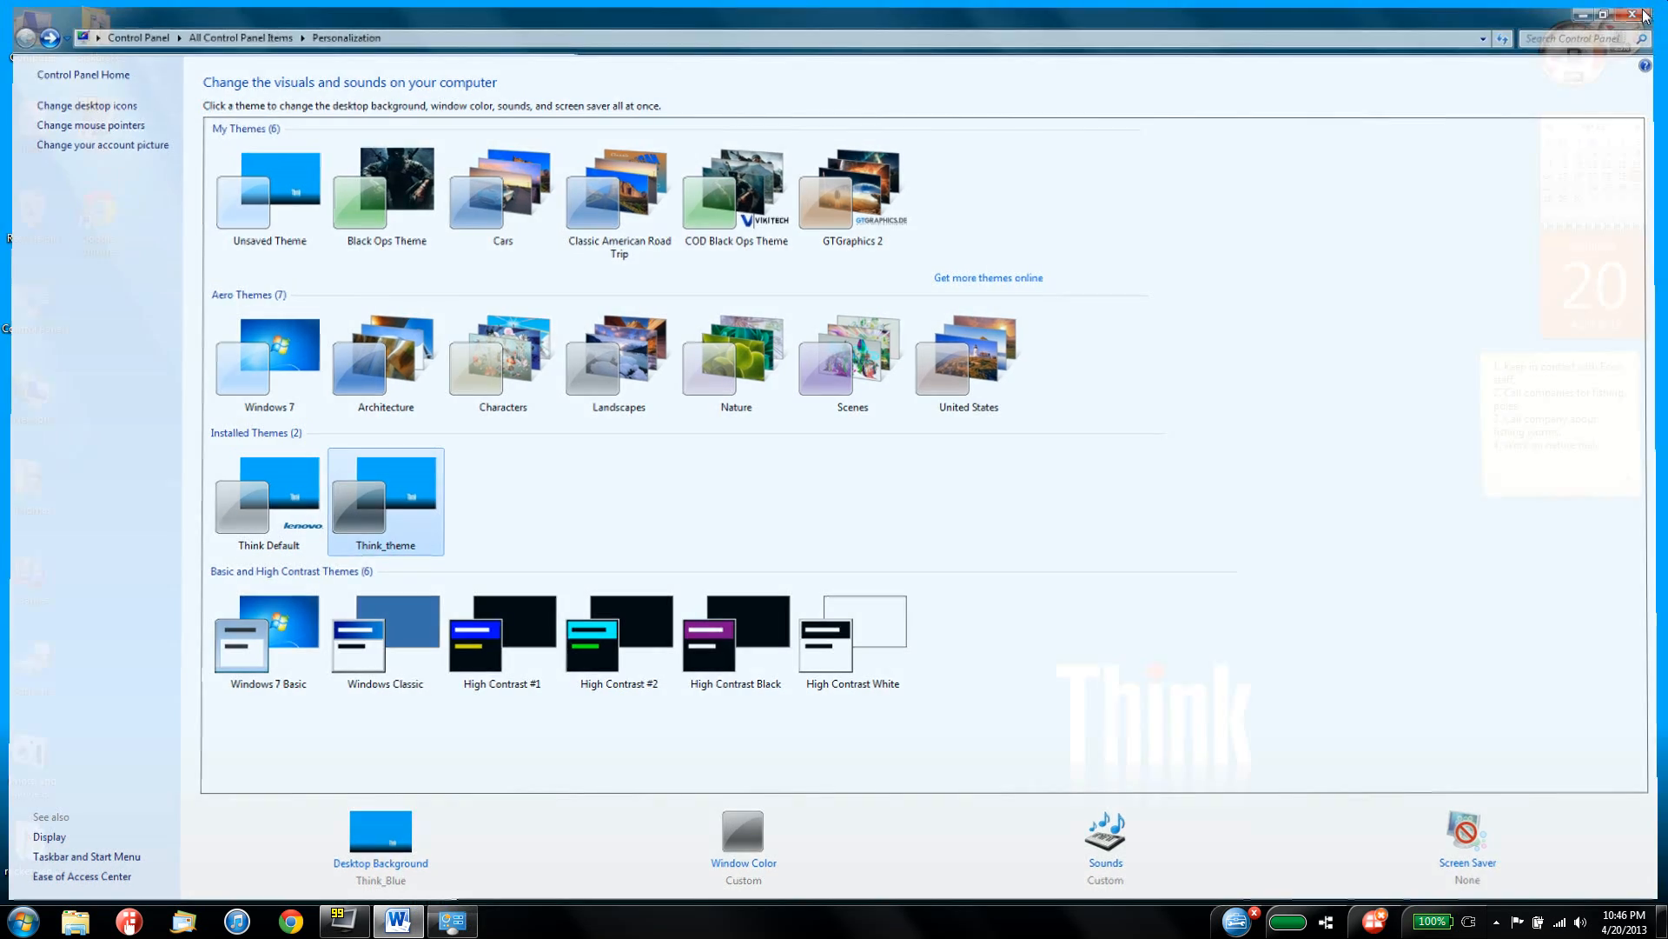
- Close the Personalization window, returning to the desktop with the Think theme
left_click(1638, 14)
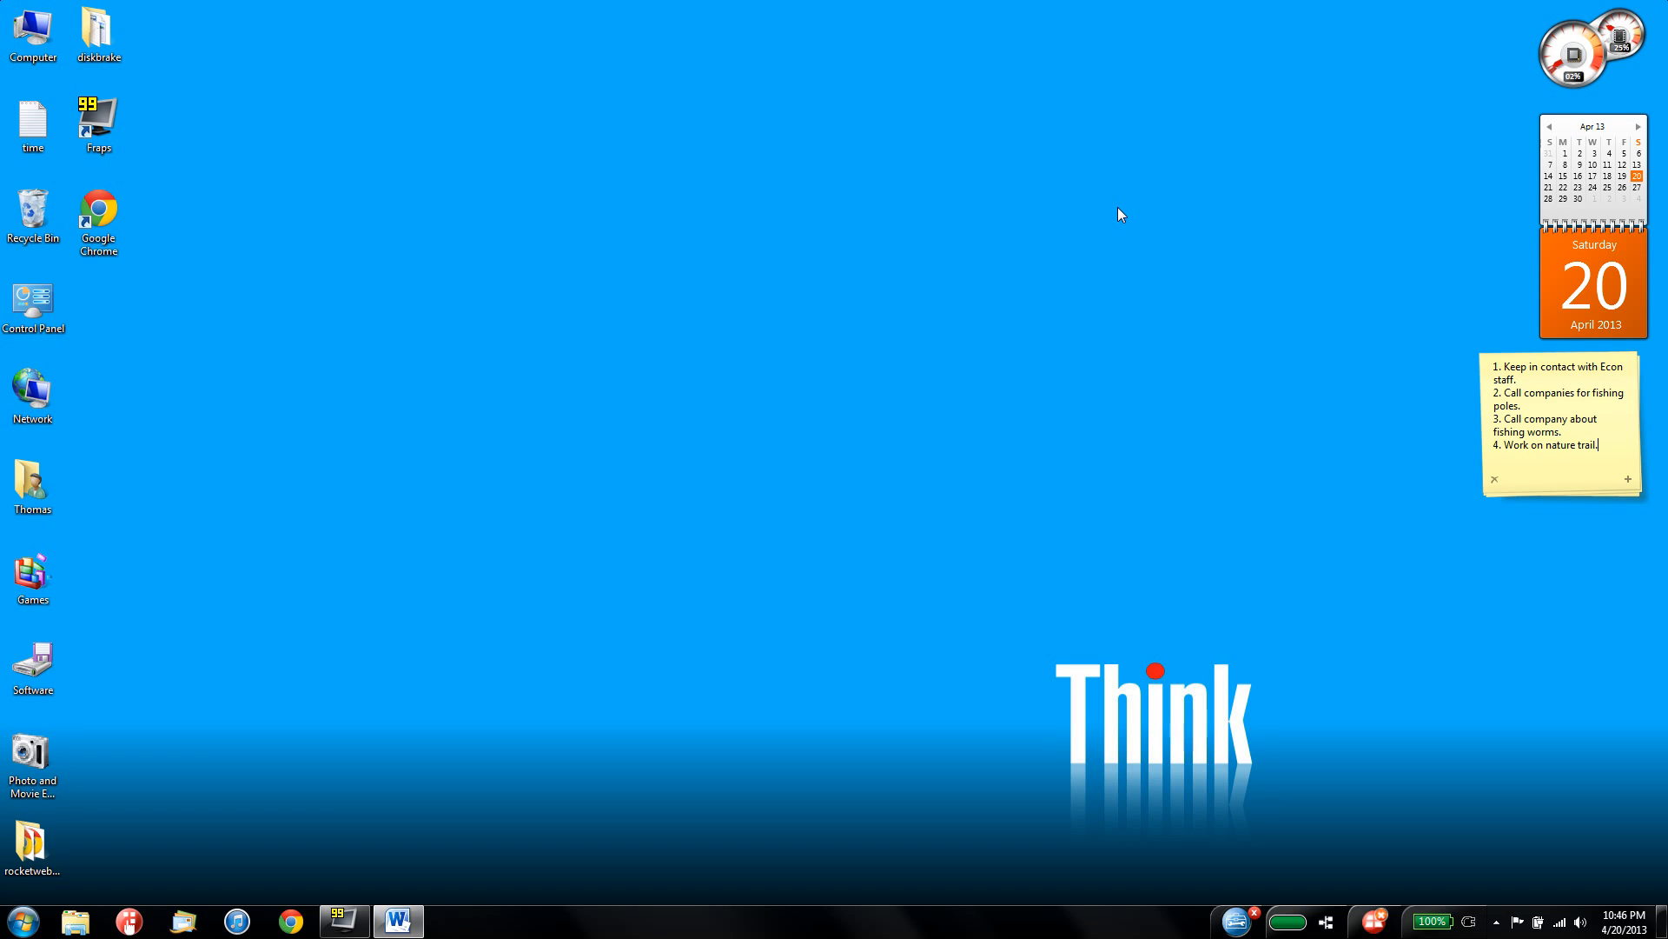
mouse_move(744, 538)
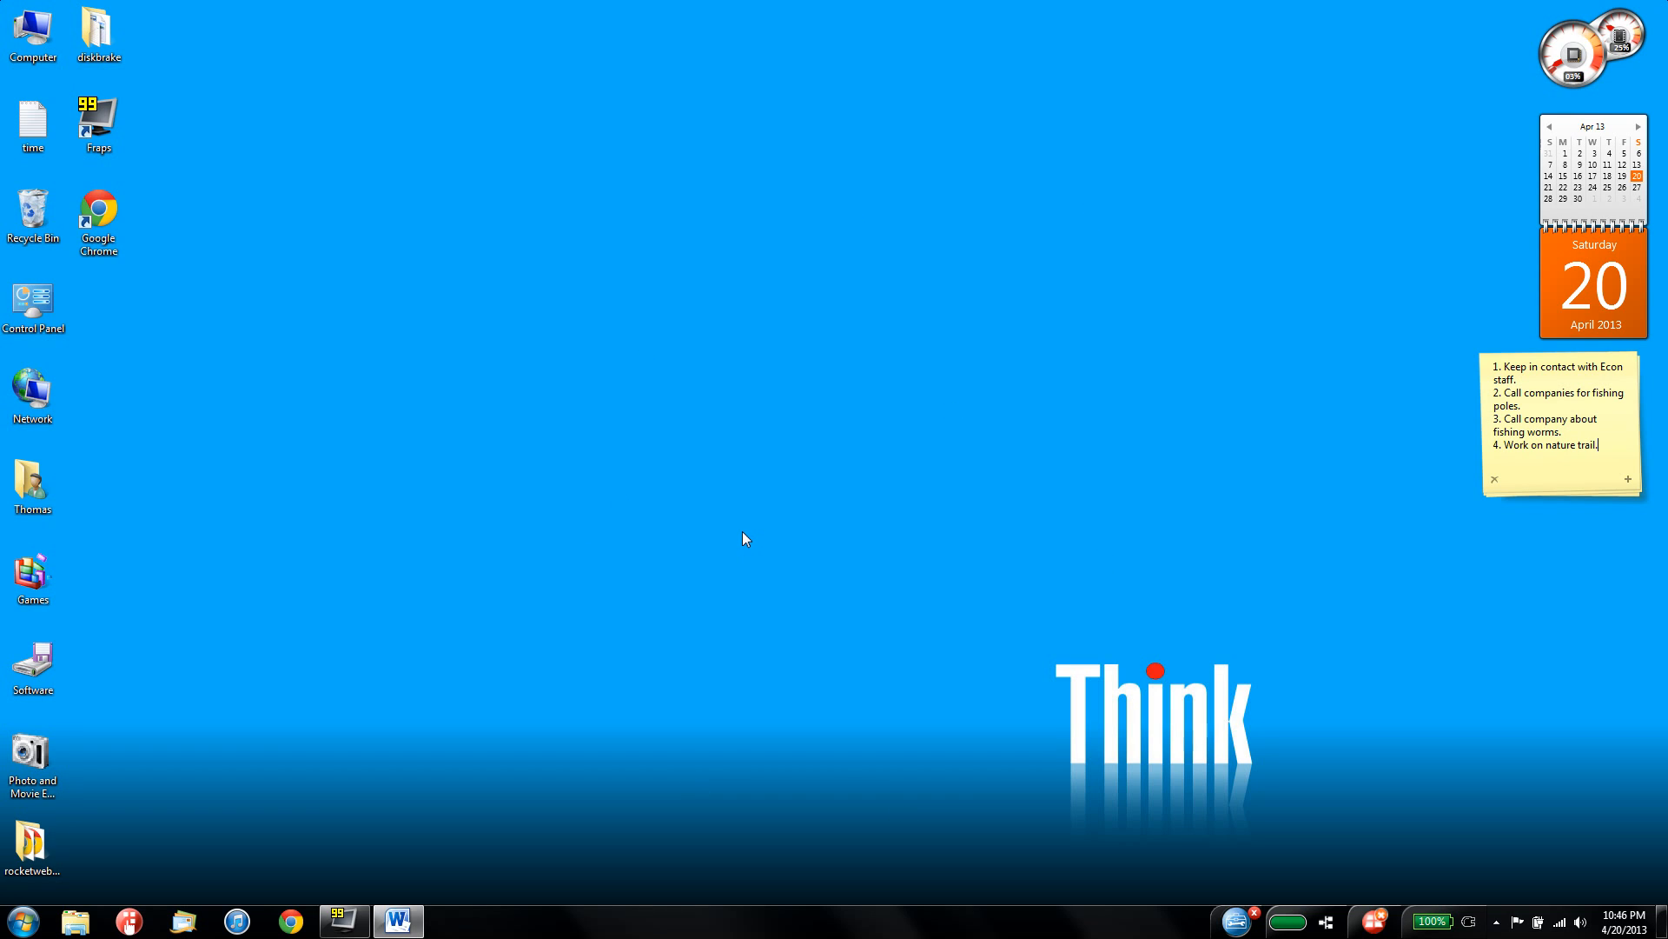
mouse_move(688, 561)
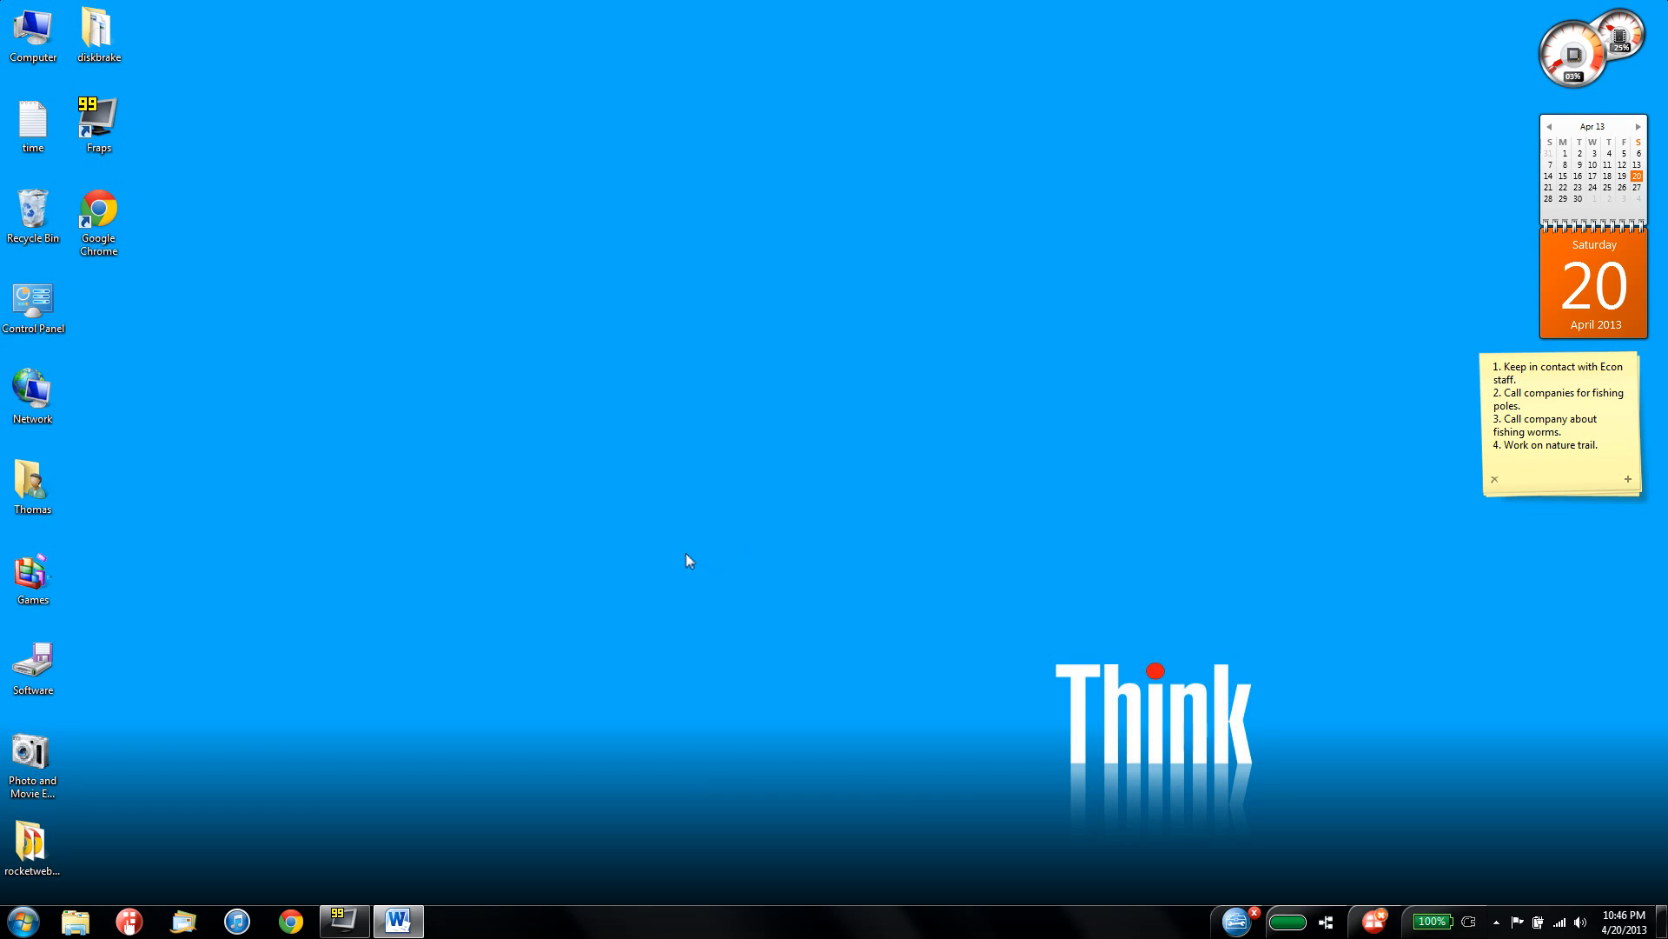
mouse_move(622, 789)
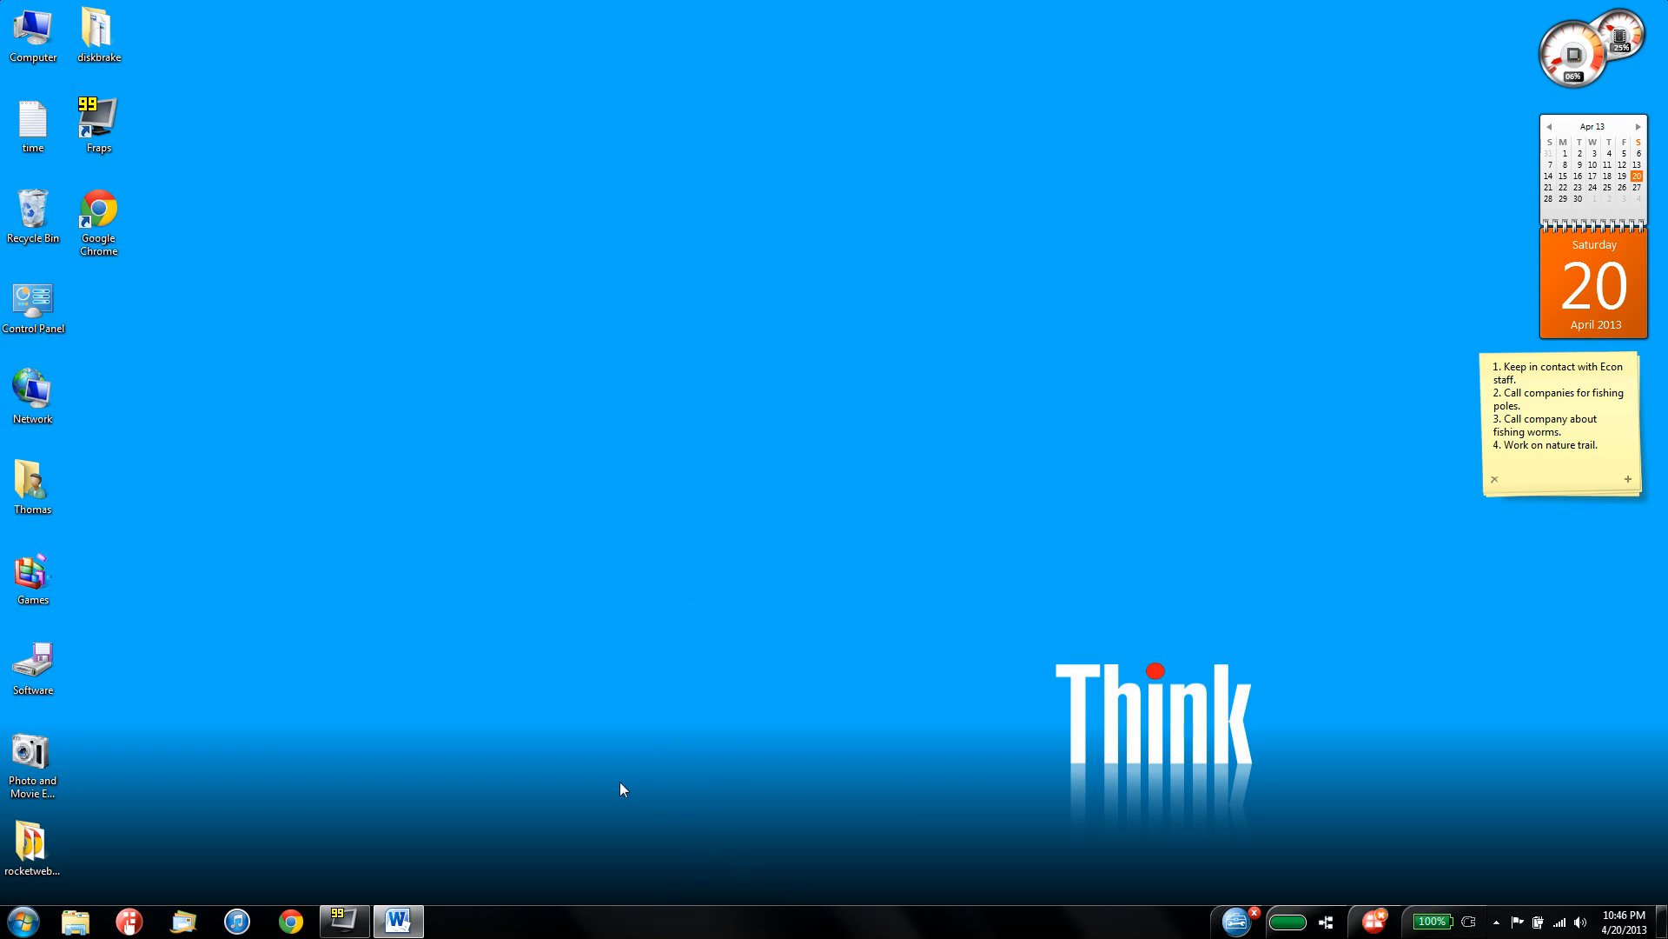
- Reach the Installed Updates list (275 updates) via Start, Control Panel, Programs and Features
left_click(21, 922)
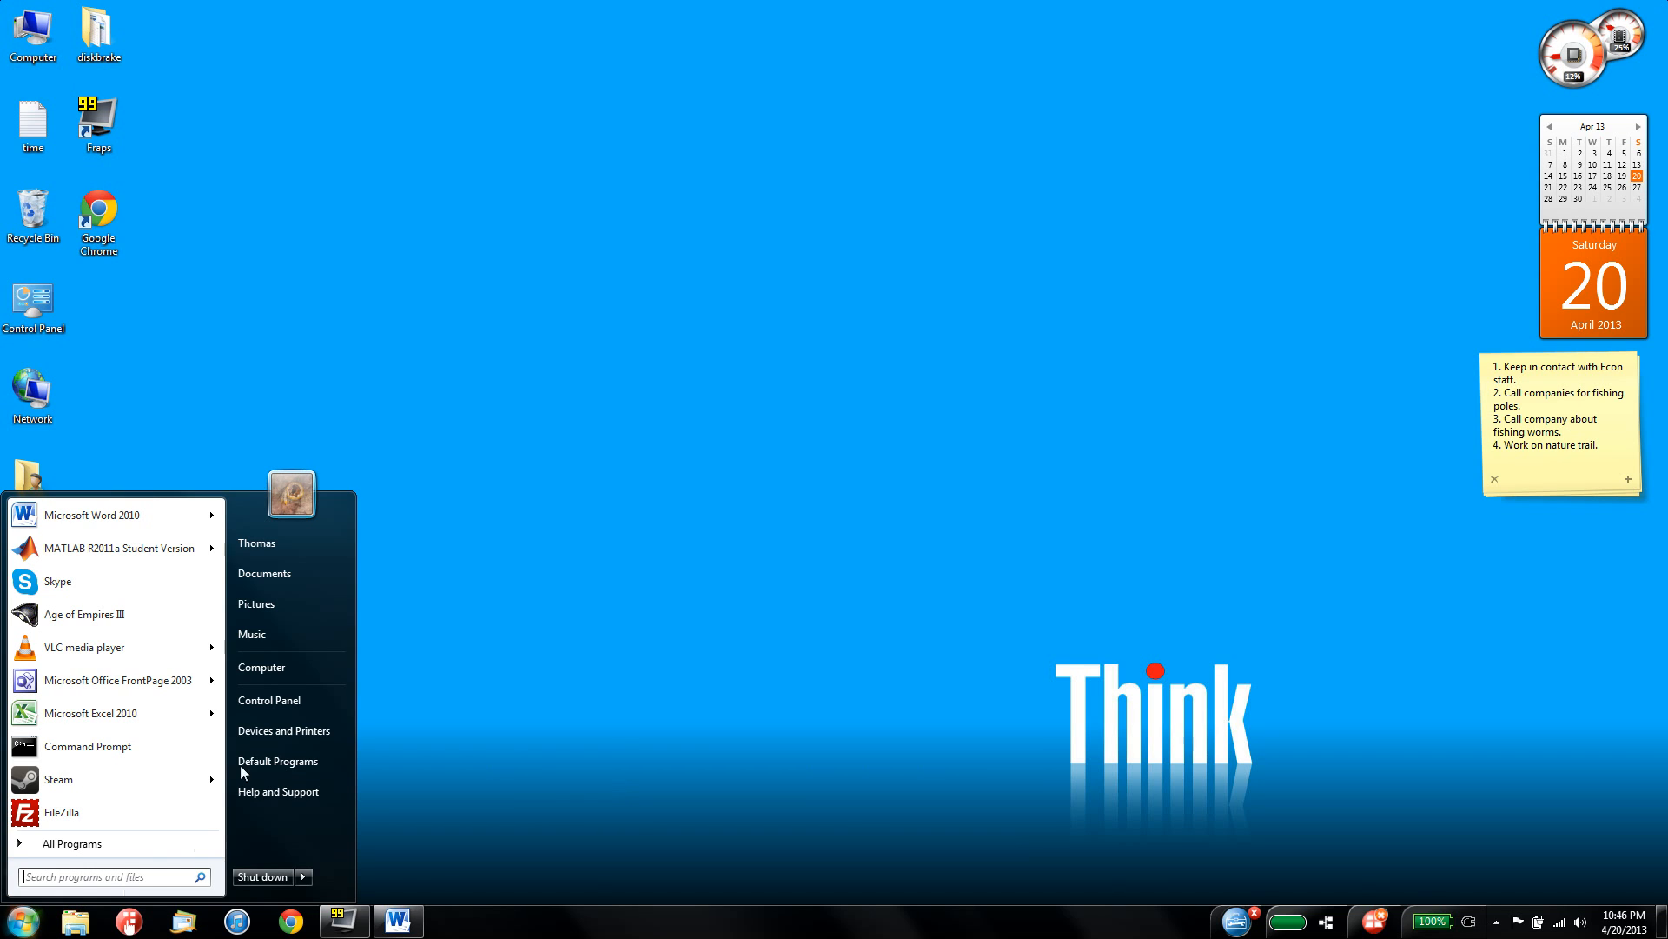
left_click(268, 698)
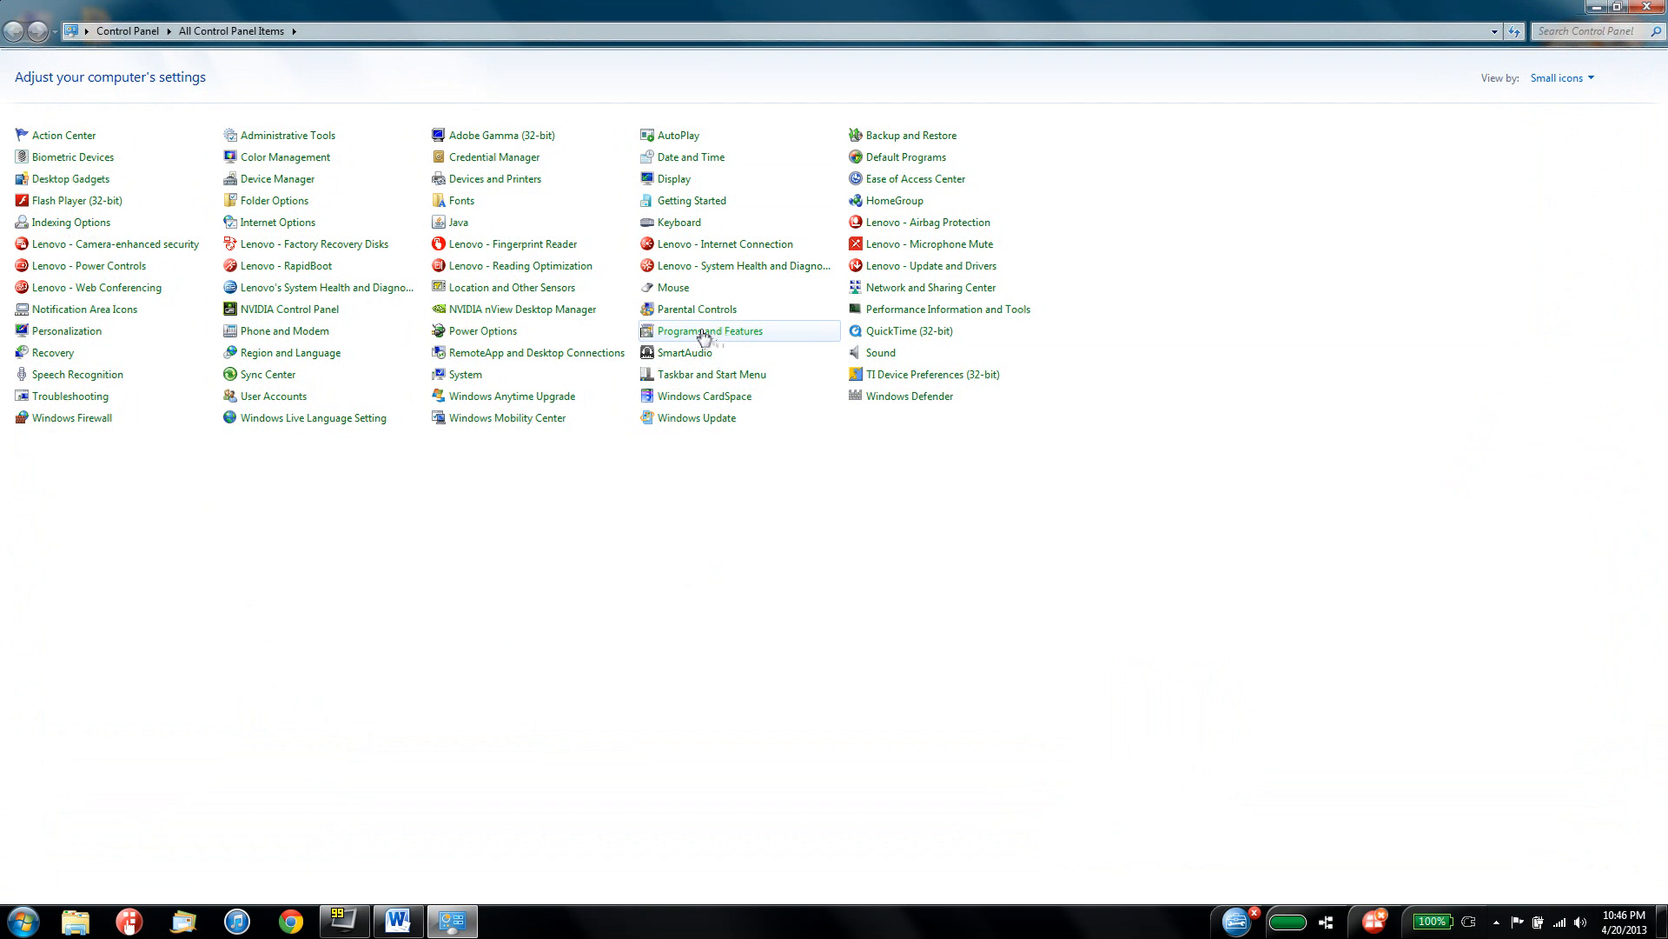
left_click(709, 330)
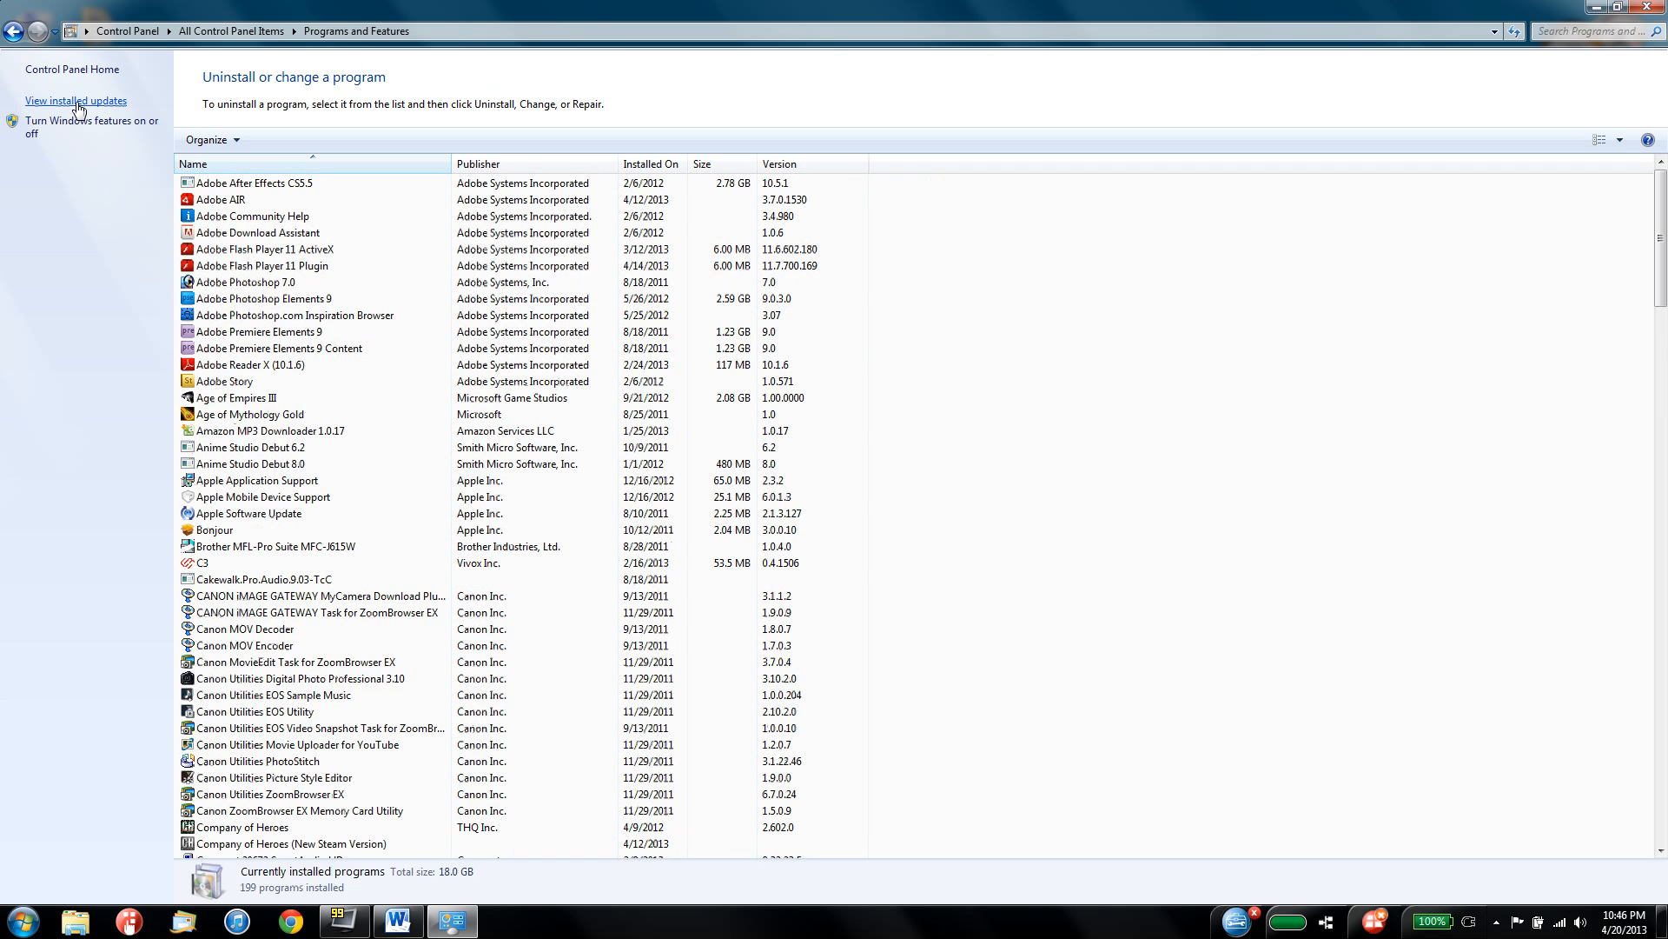
left_click(75, 101)
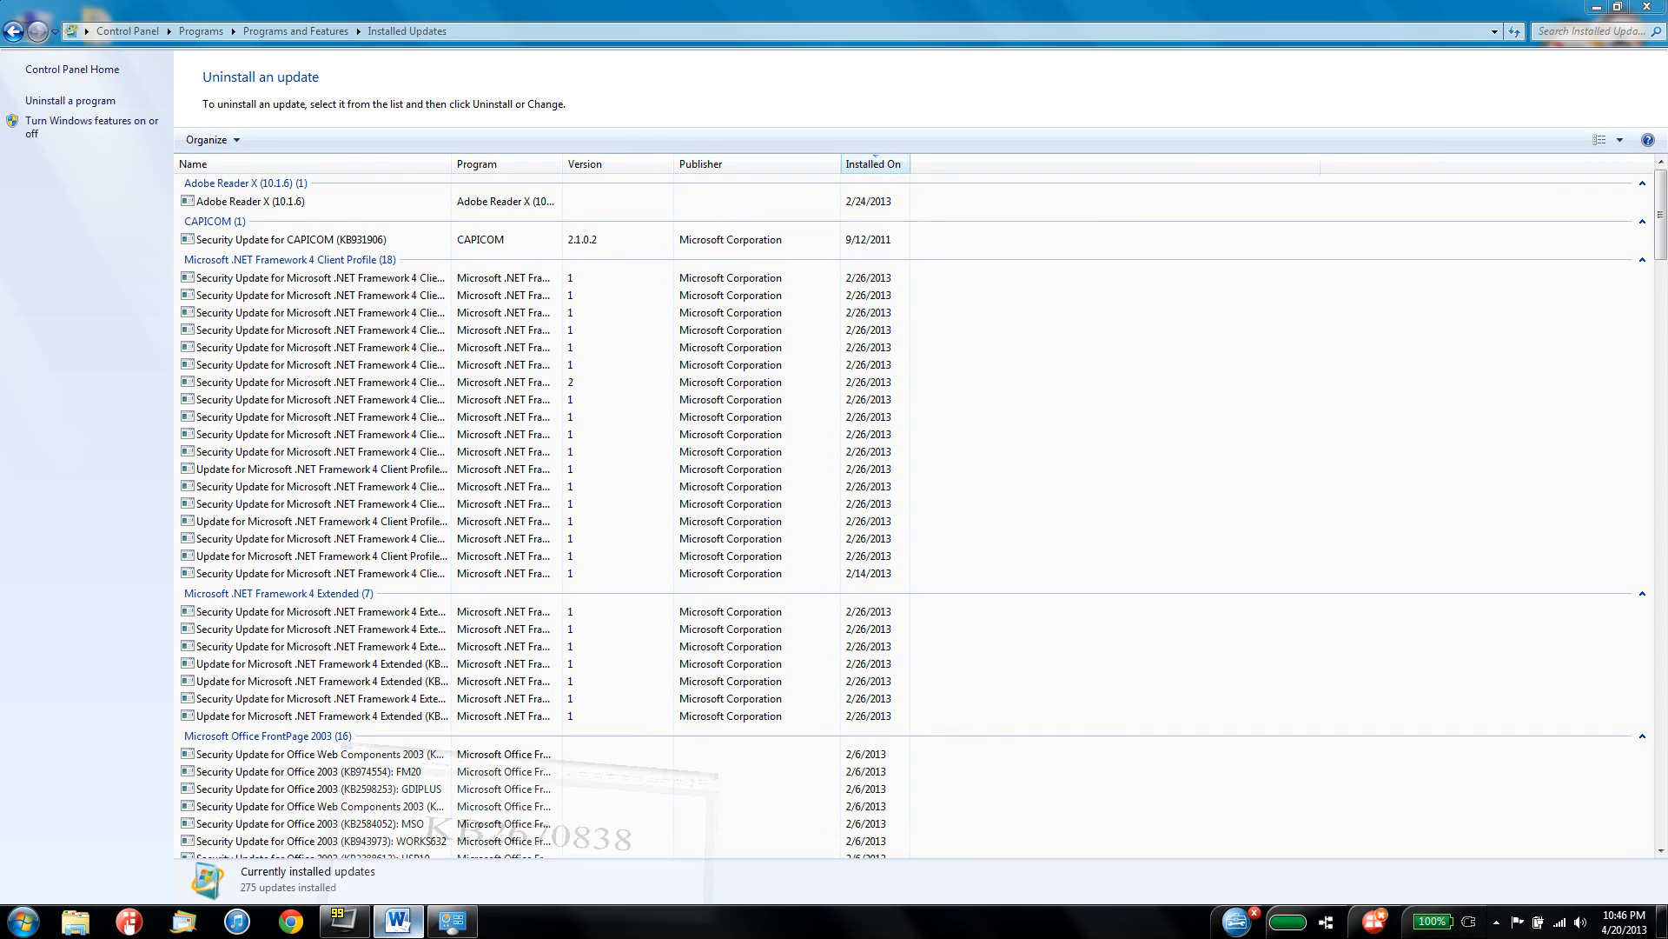
- Close the updates list and show the Word document with update code KB2670838
left_click(398, 921)
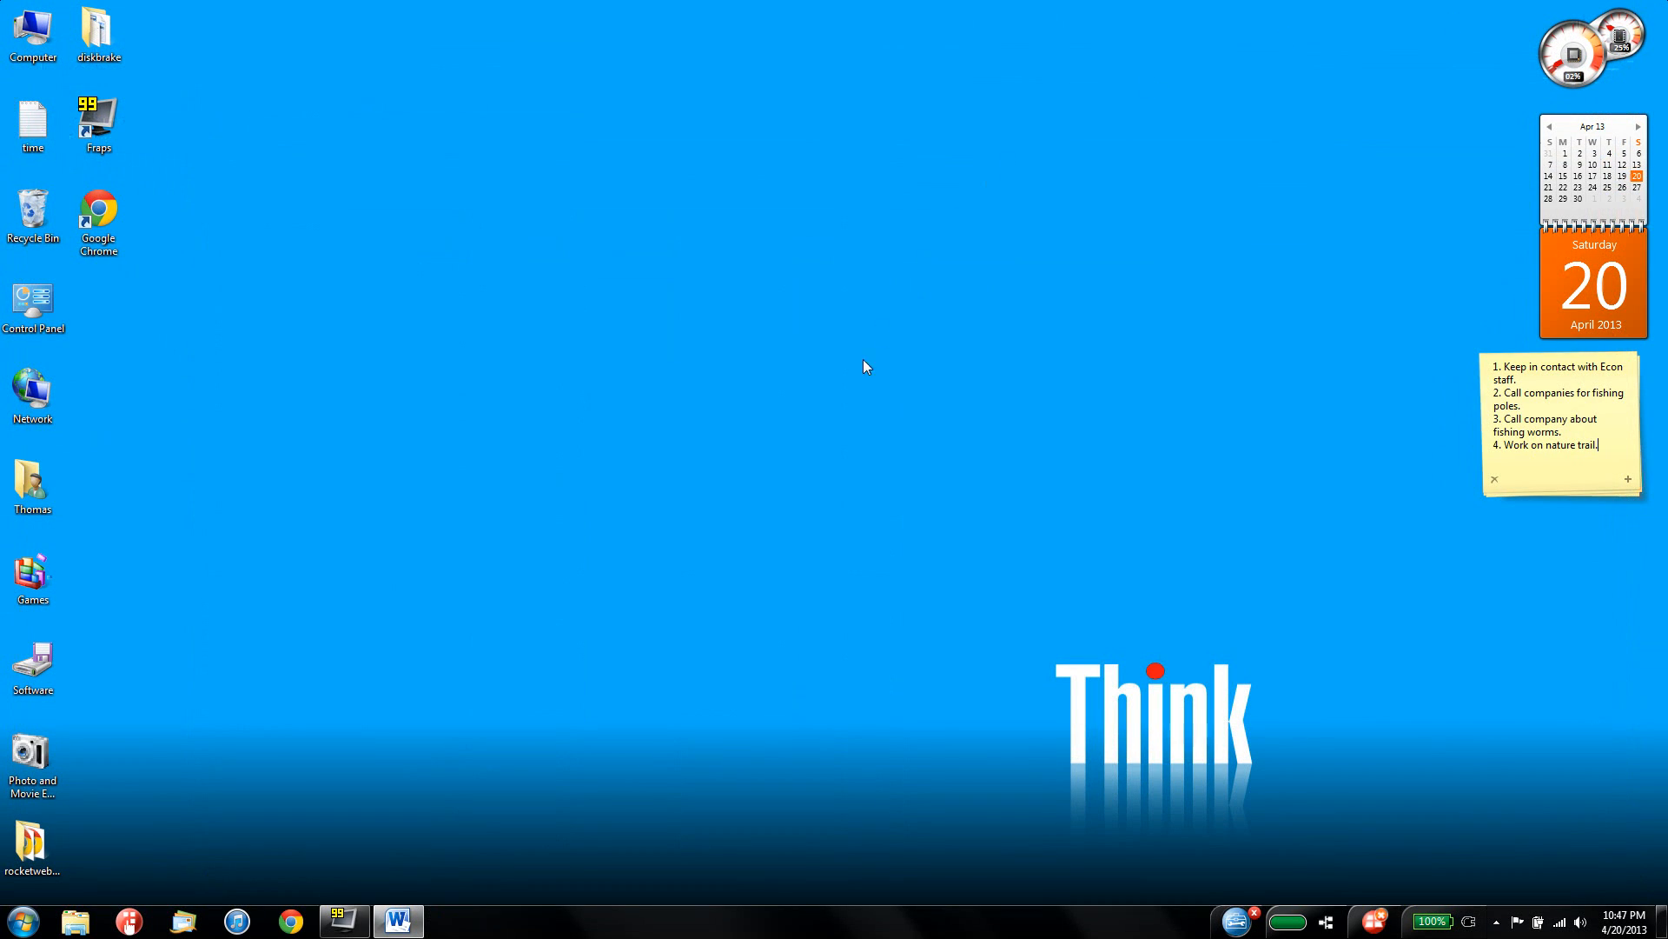
left_click(398, 921)
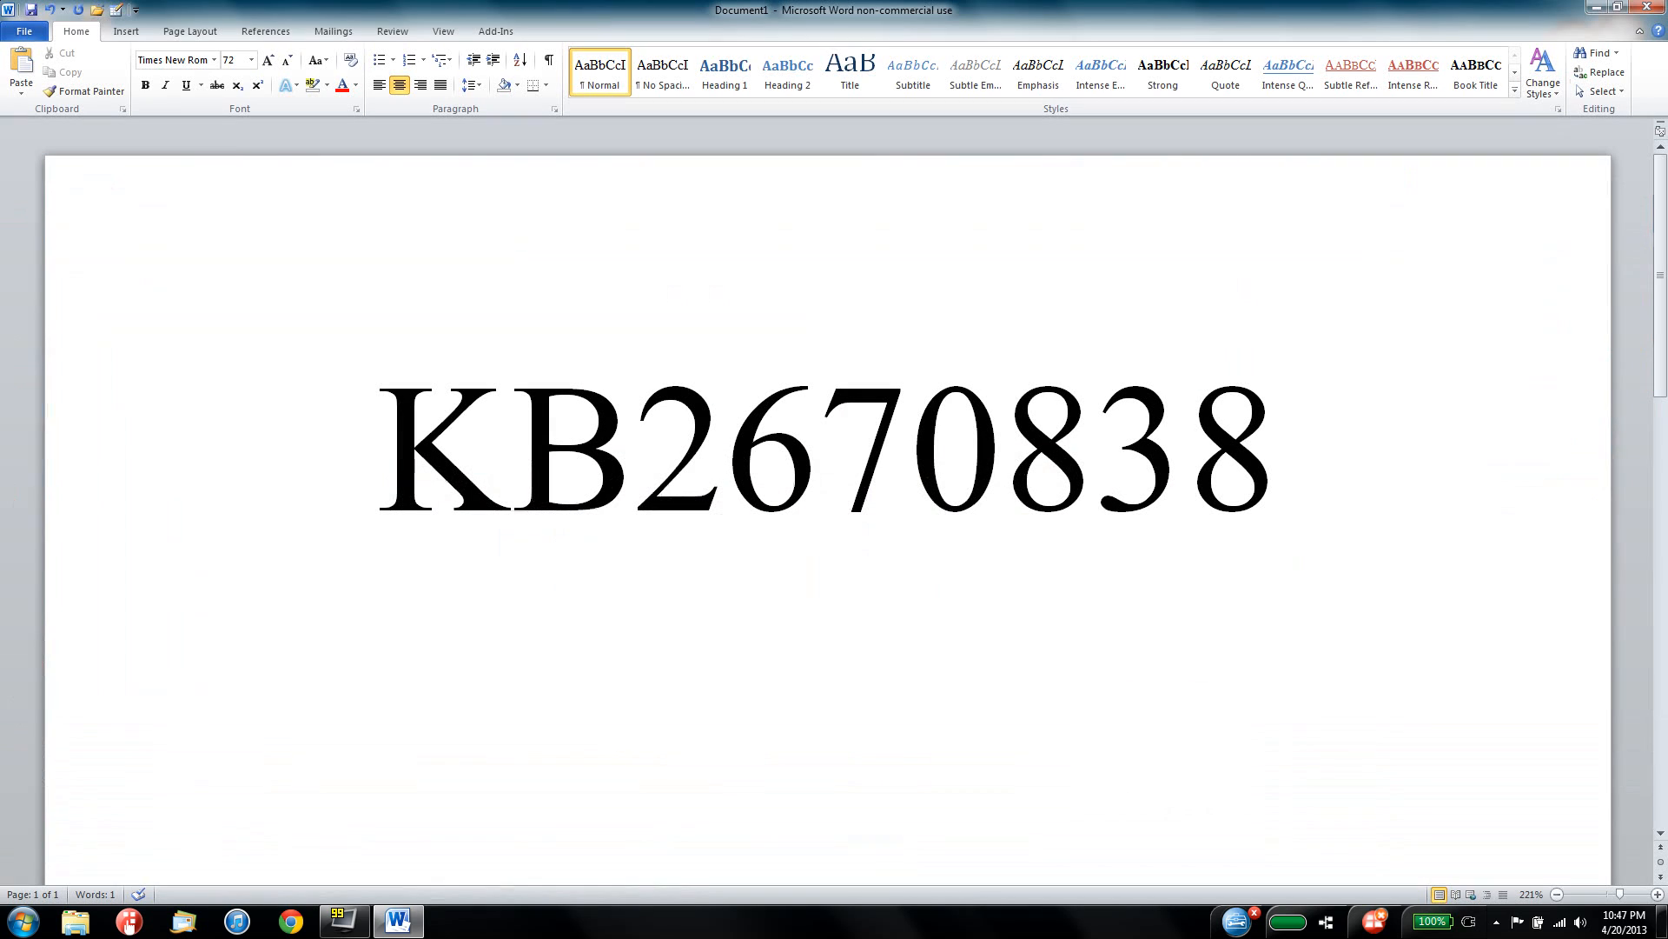